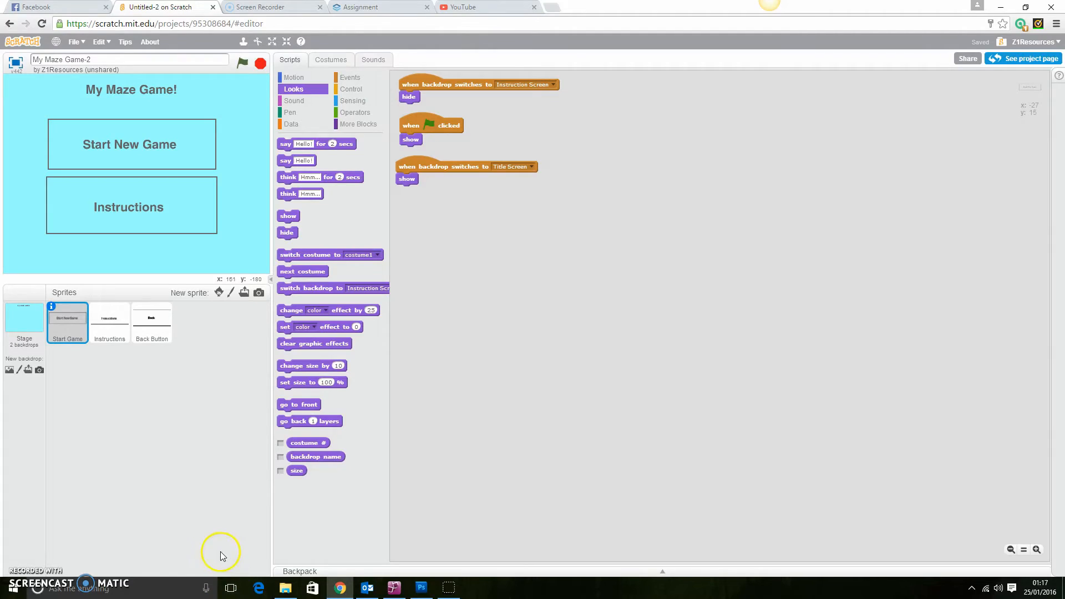
pyautogui.moveTo(212, 545)
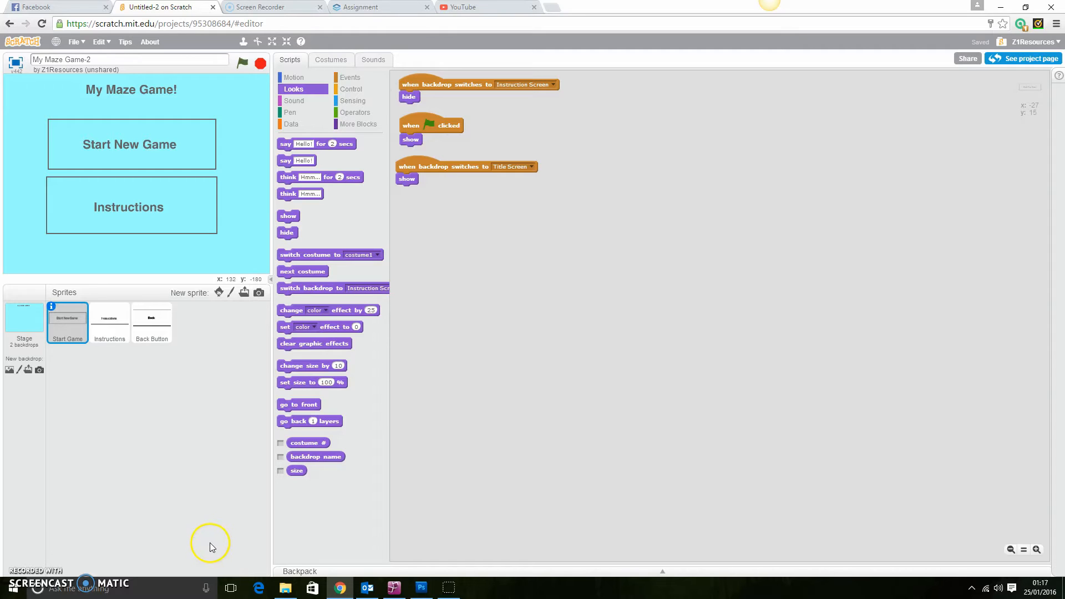
pyautogui.moveTo(227, 447)
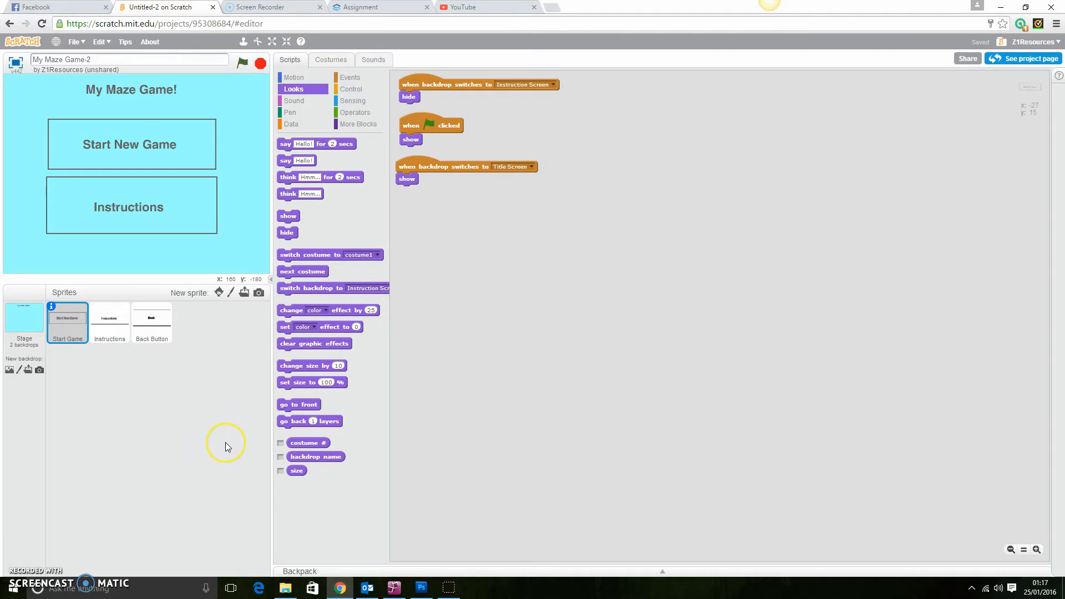
pyautogui.moveTo(228, 447)
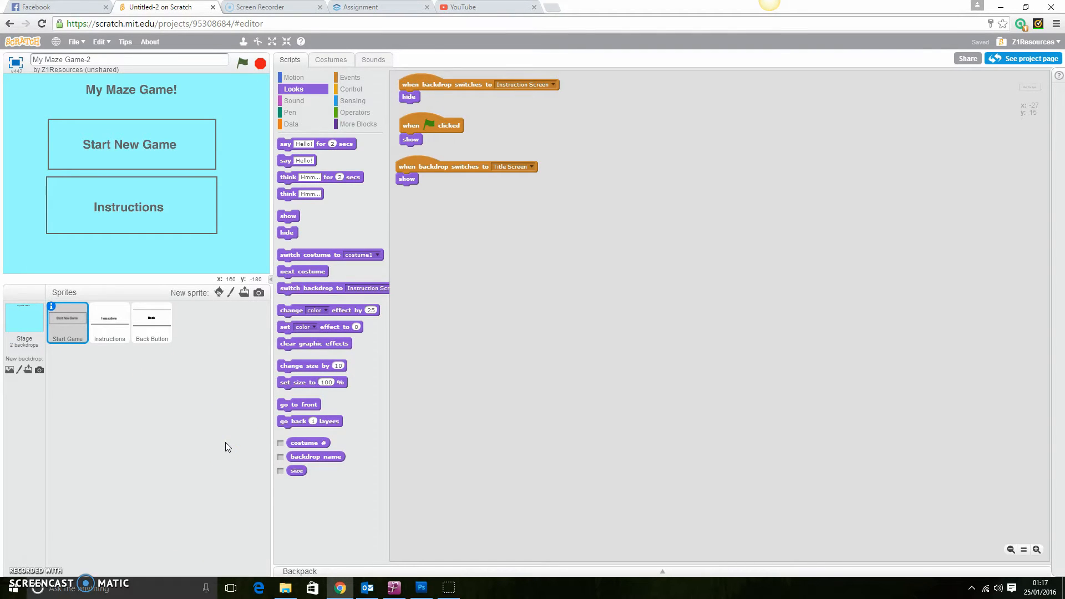
pyautogui.moveTo(161, 423)
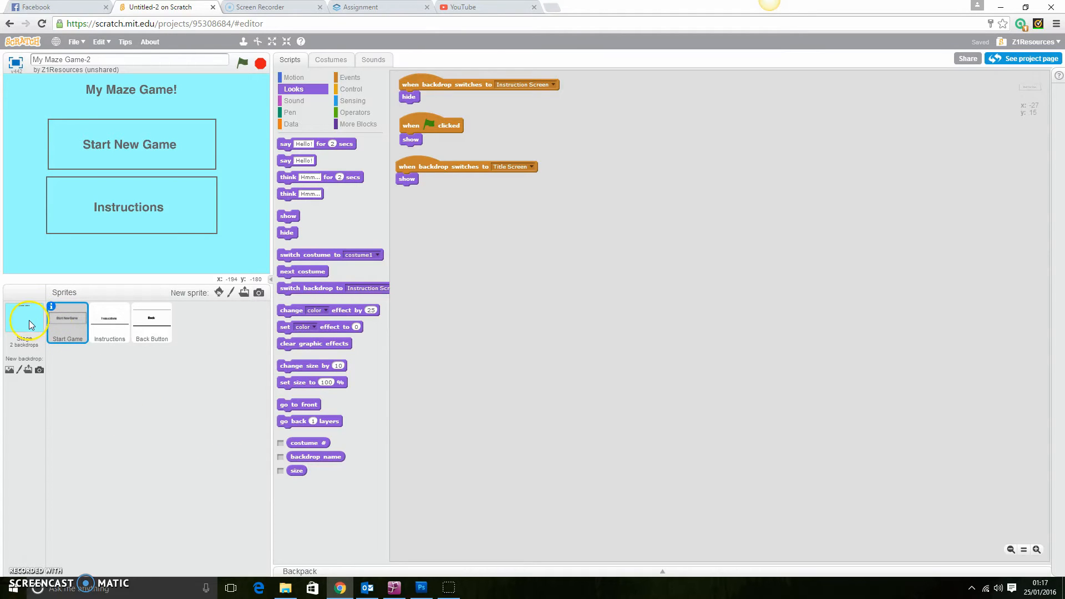
# - Select the Stage and paint a new blank backdrop from its Backdrops list
pyautogui.click(24, 323)
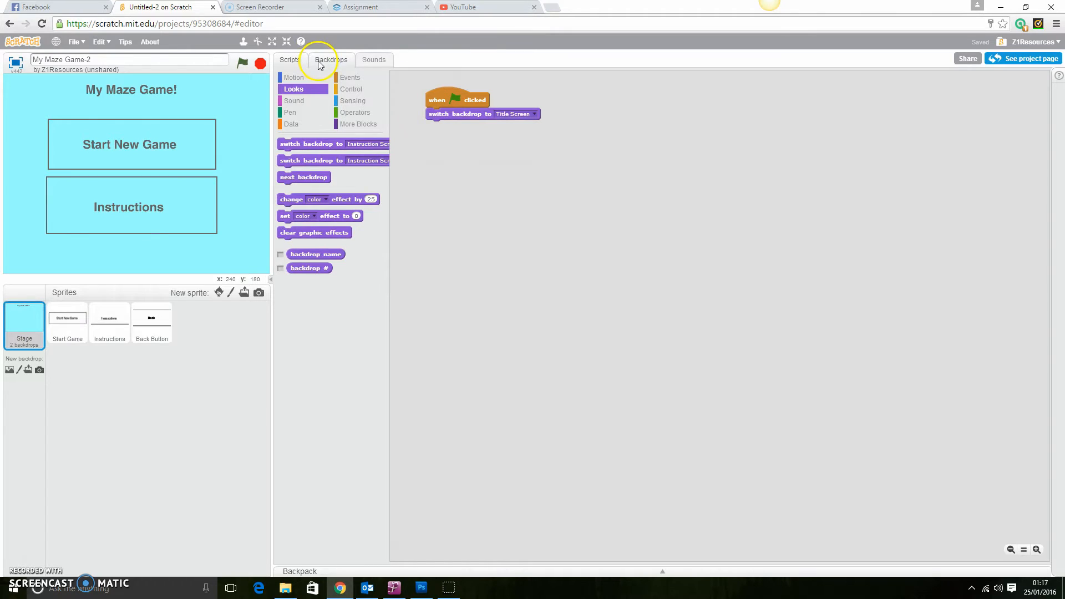
pyautogui.click(331, 60)
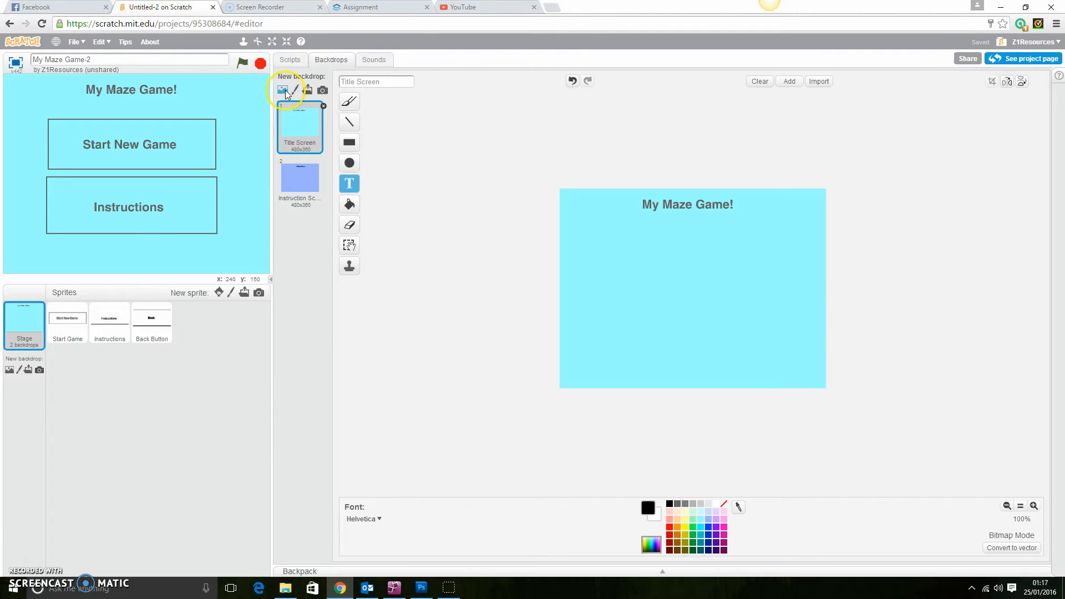
pyautogui.click(281, 91)
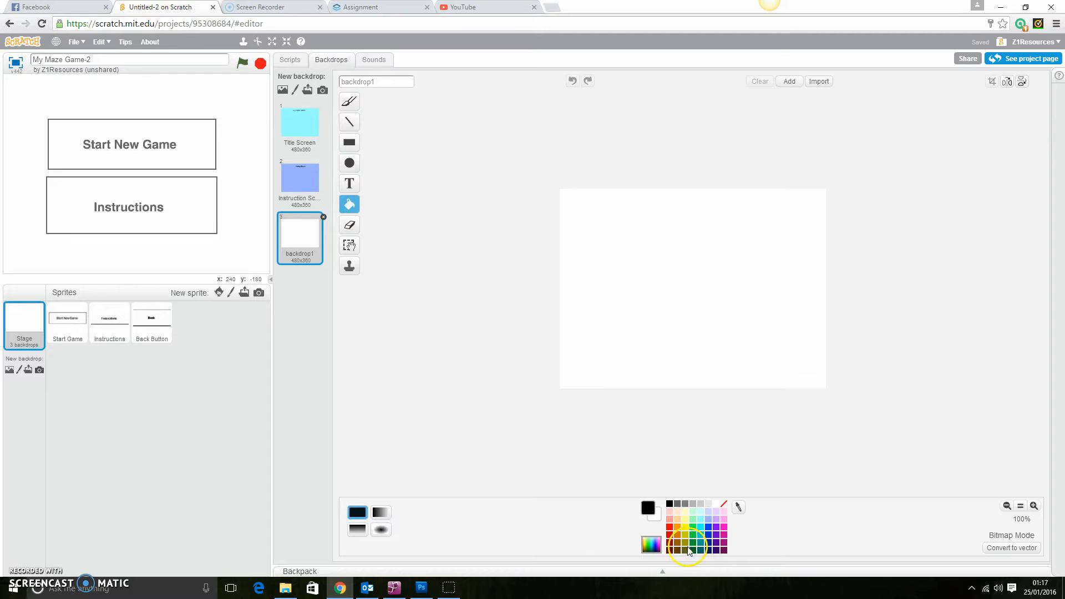
# - Fill the new backdrop with solid green and name it 'Level 1'
pyautogui.click(685, 540)
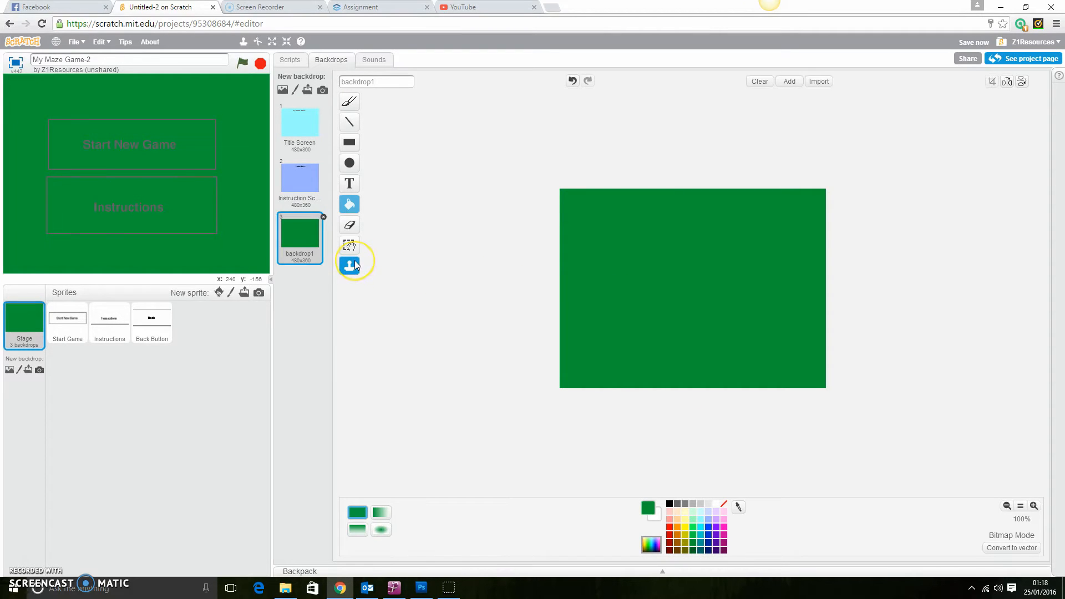
pyautogui.moveTo(348, 265)
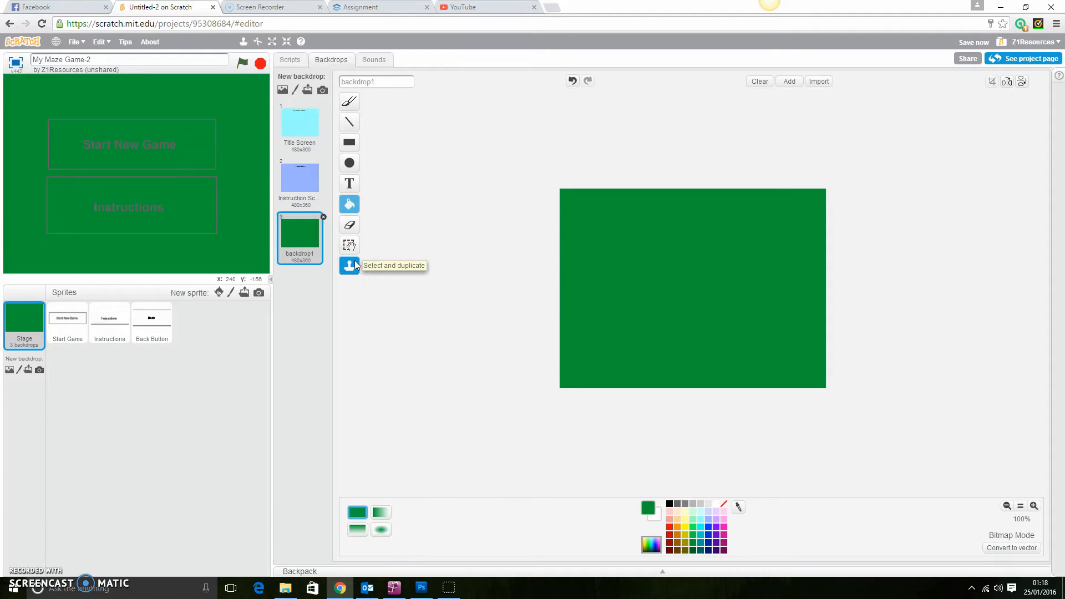
pyautogui.moveTo(533, 300)
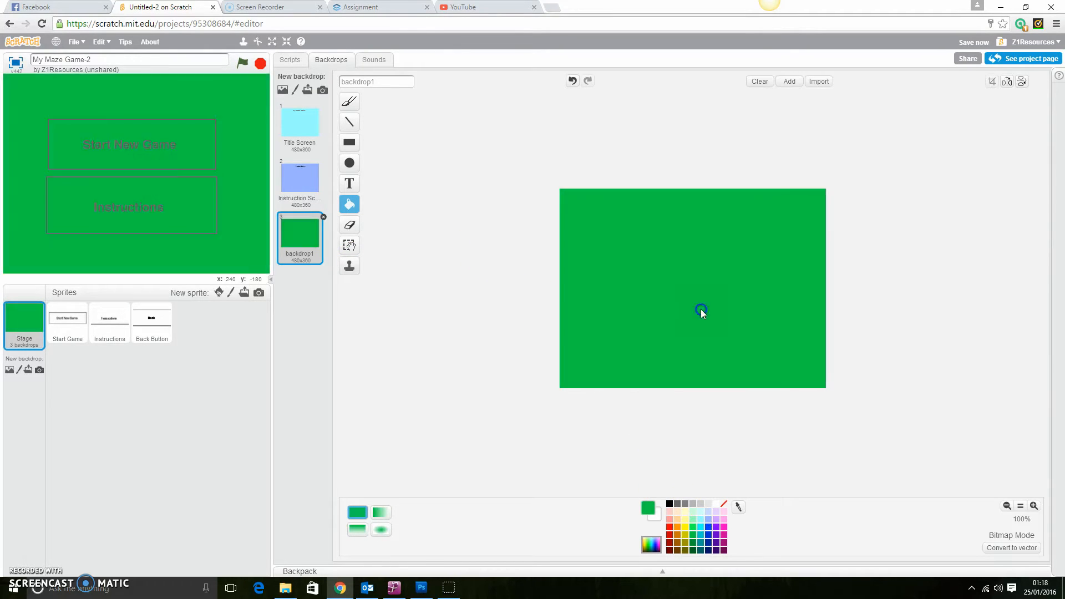
pyautogui.moveTo(465, 317)
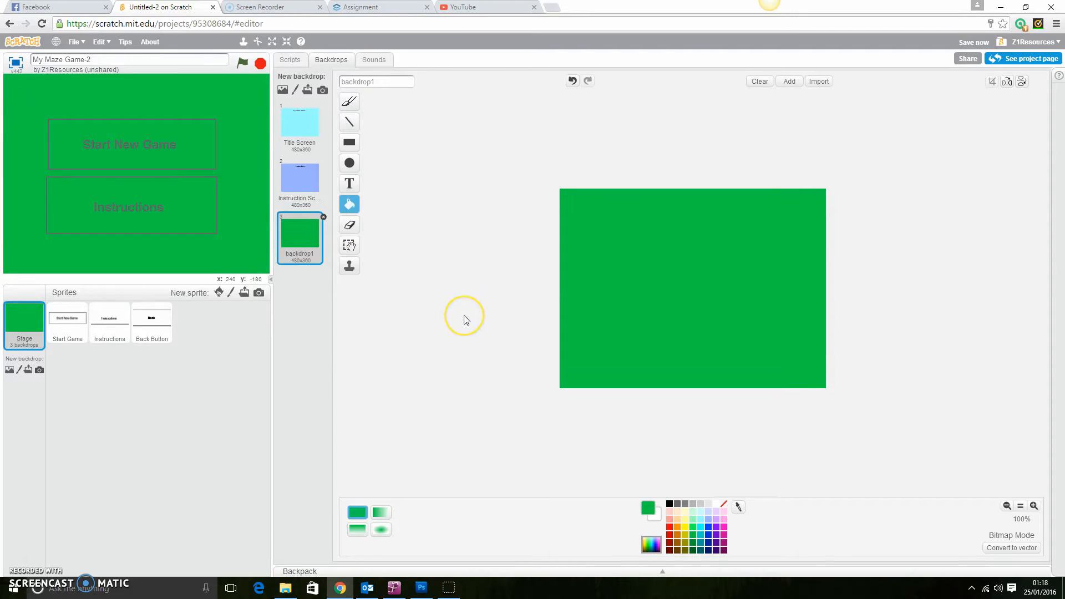
pyautogui.moveTo(466, 319)
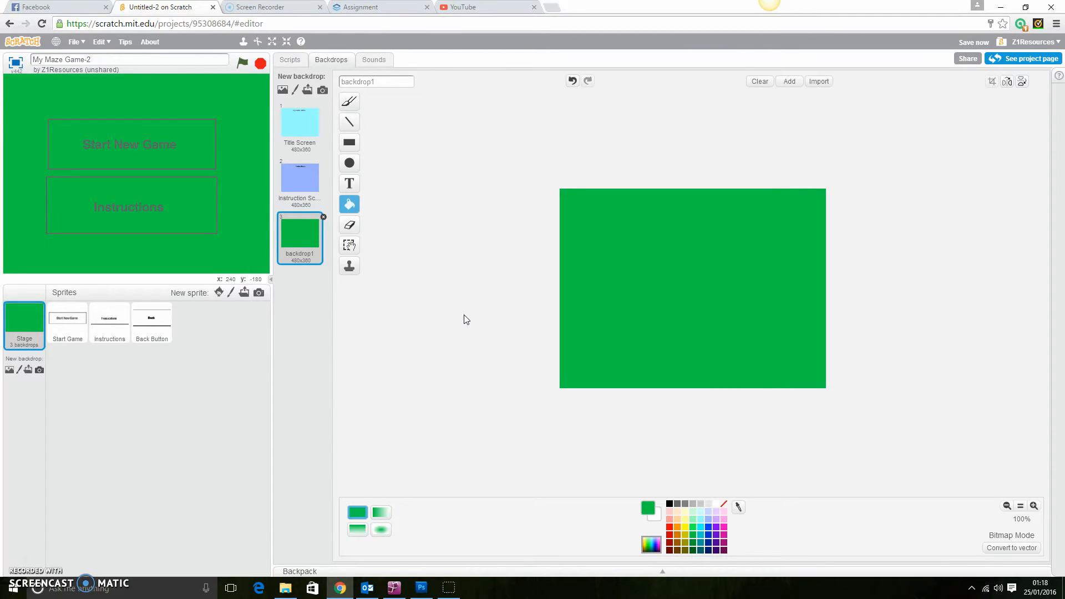
pyautogui.moveTo(124, 307)
pyautogui.write('Level')
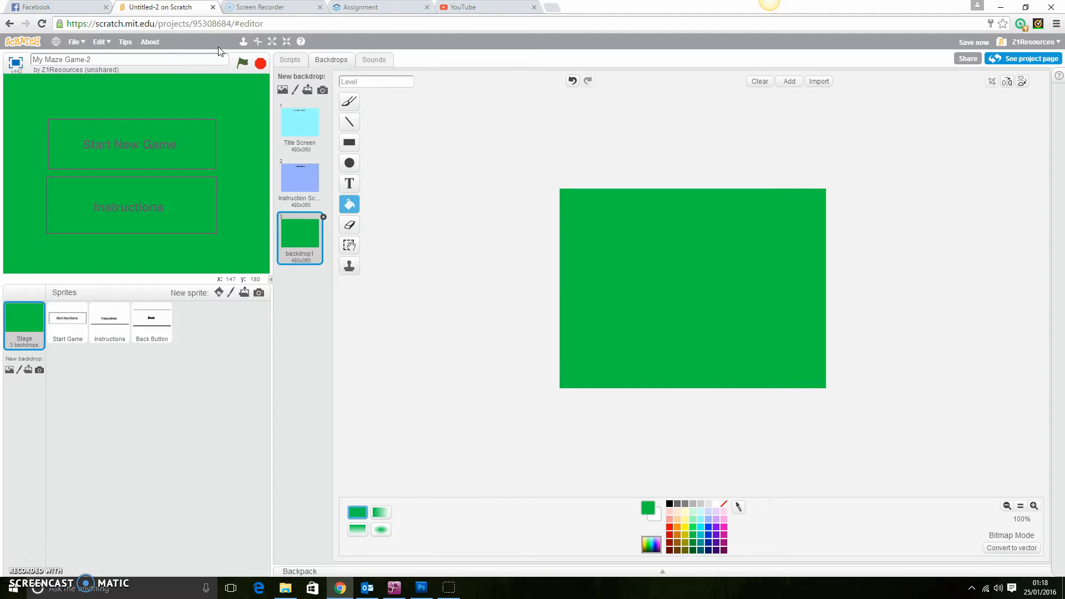
pyautogui.write('1')
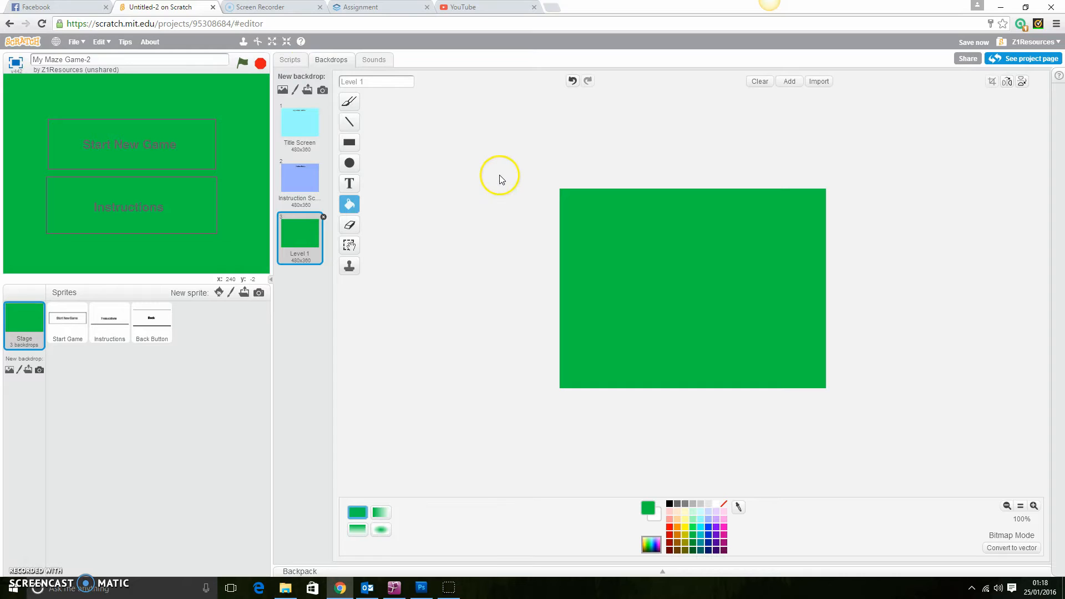
pyautogui.moveTo(265, 315)
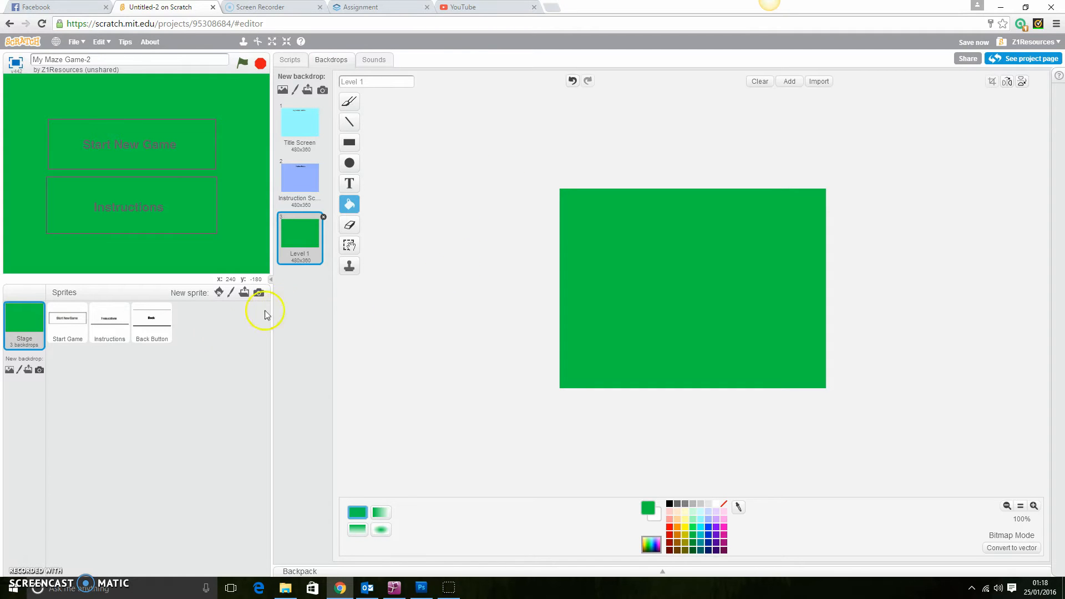
# - Check the Instructions and Start Game sprites' costumes, then return to the Stage backdrops
pyautogui.click(109, 320)
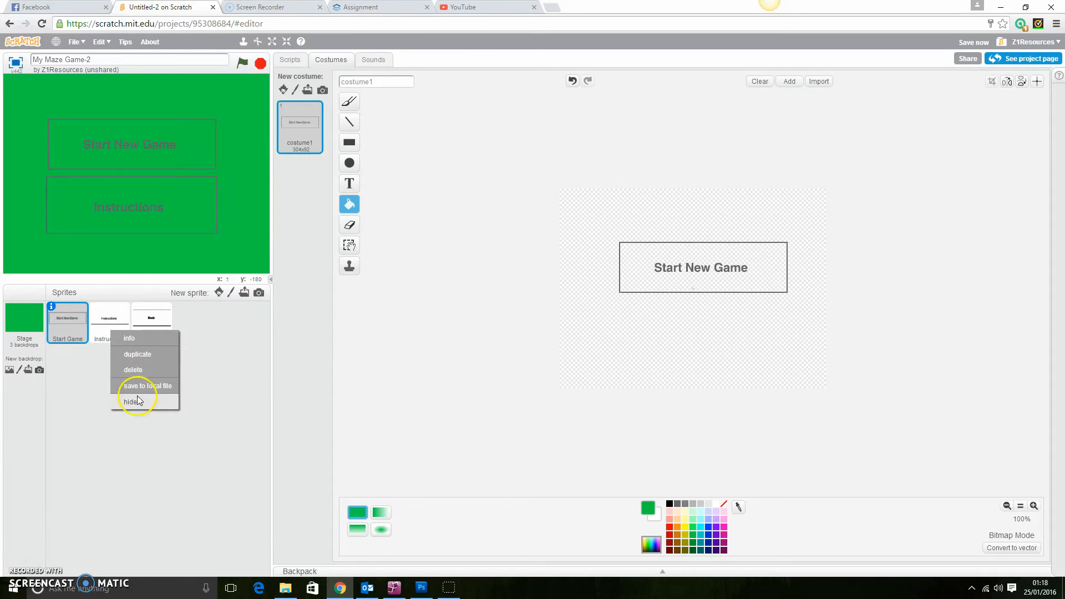
pyautogui.click(109, 320)
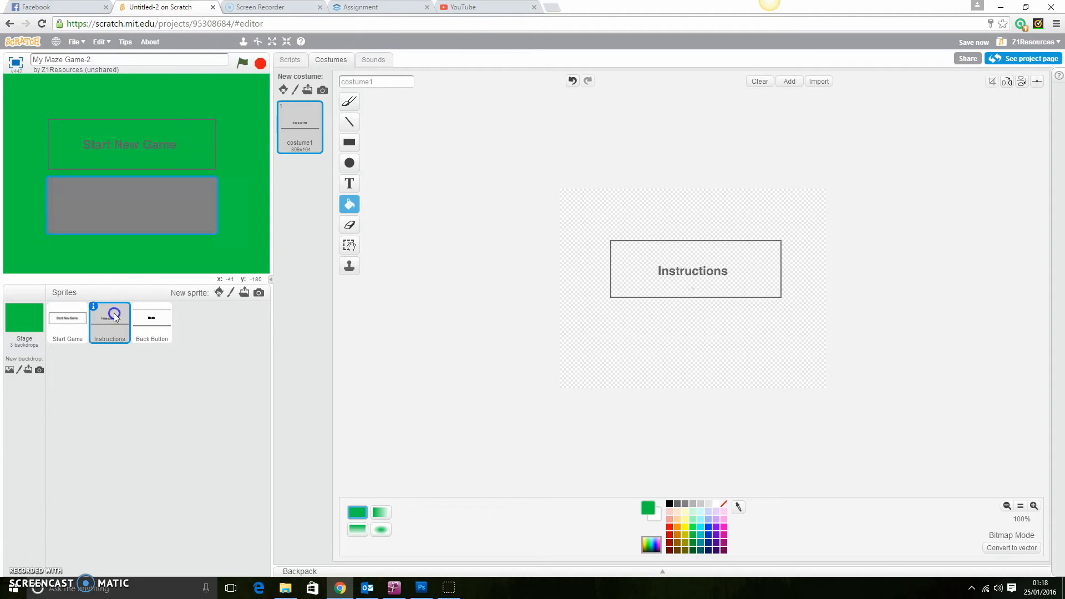
pyautogui.click(67, 322)
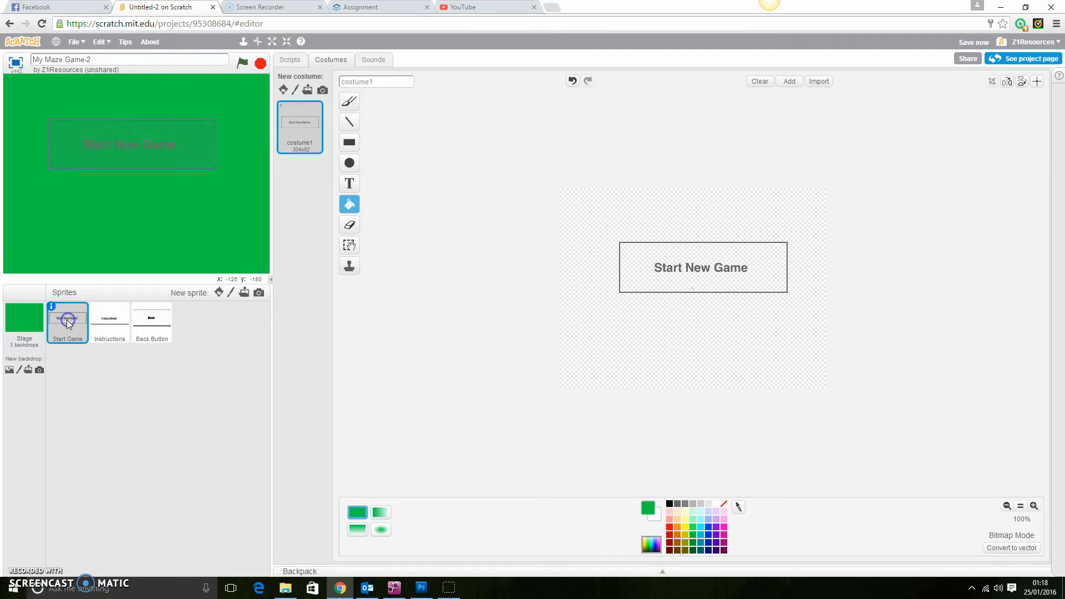
pyautogui.moveTo(159, 338)
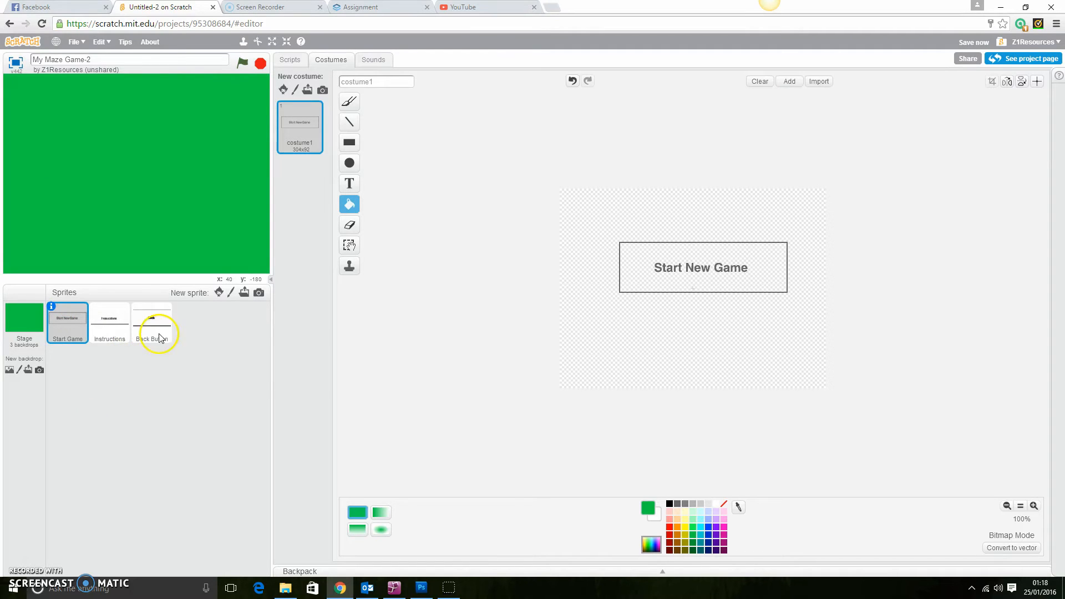
pyautogui.click(23, 320)
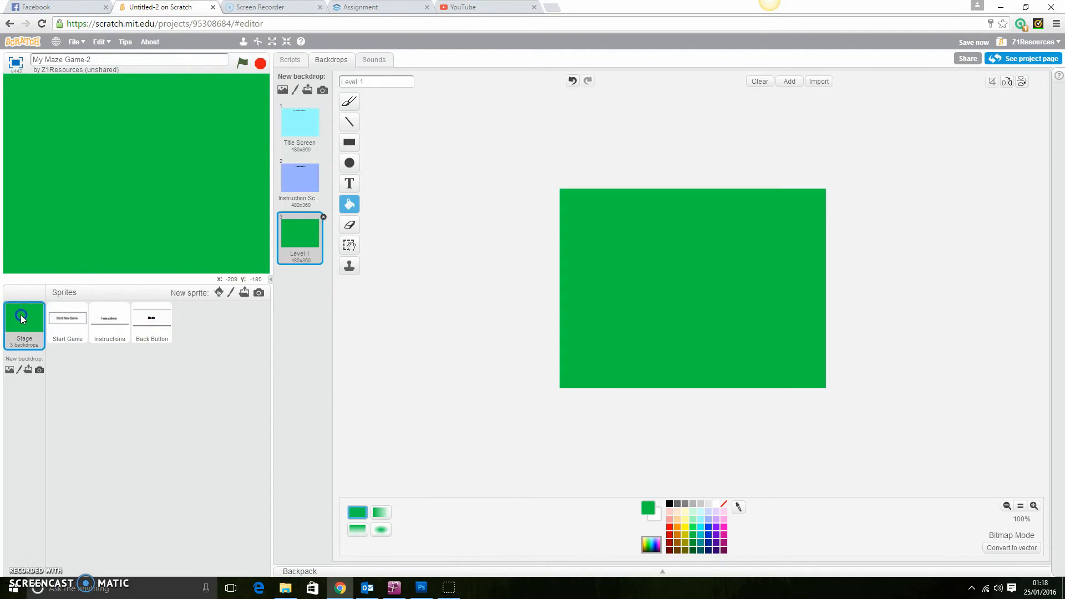
pyautogui.moveTo(675, 360)
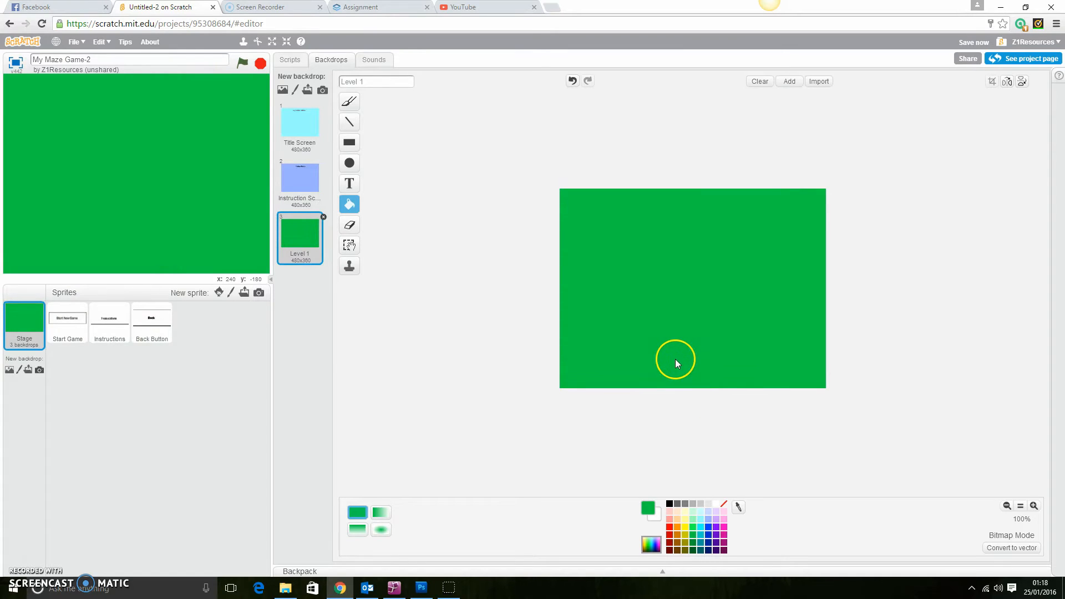
pyautogui.moveTo(688, 507)
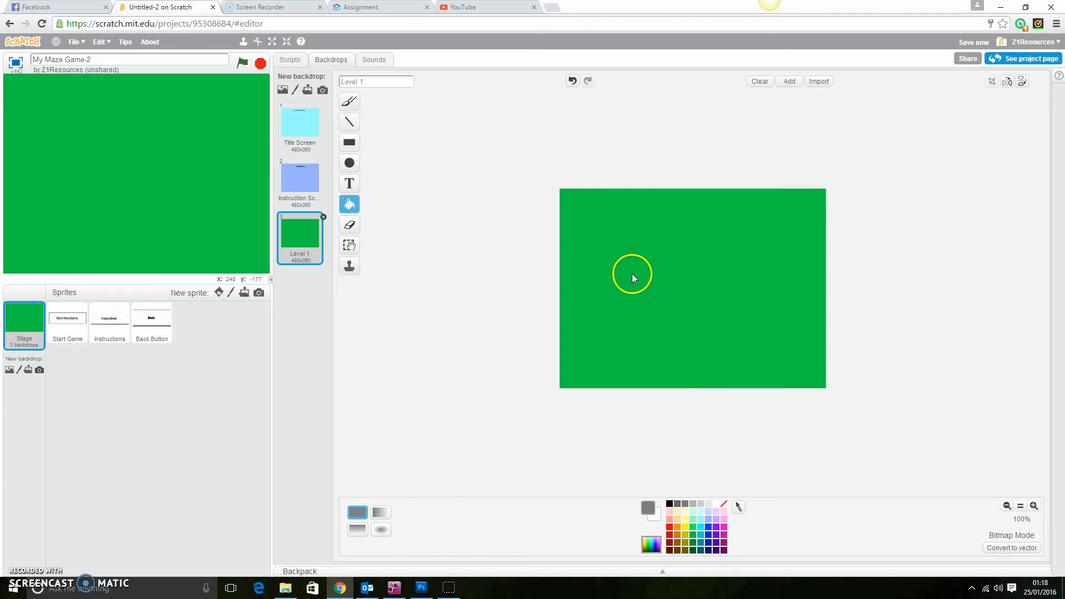
pyautogui.moveTo(608, 226)
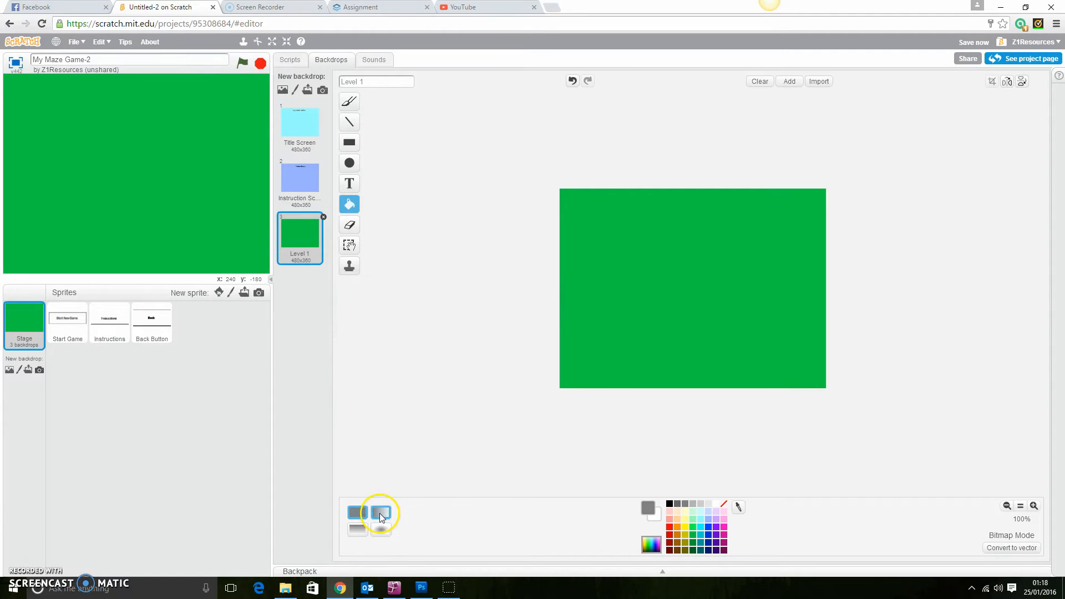
pyautogui.click(356, 512)
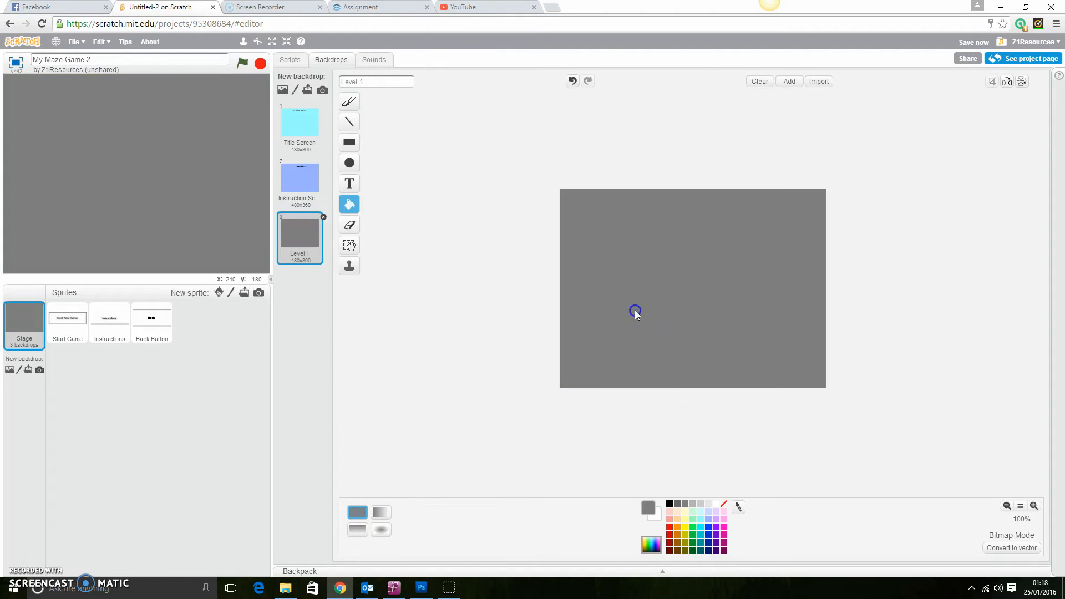
pyautogui.moveTo(282, 112)
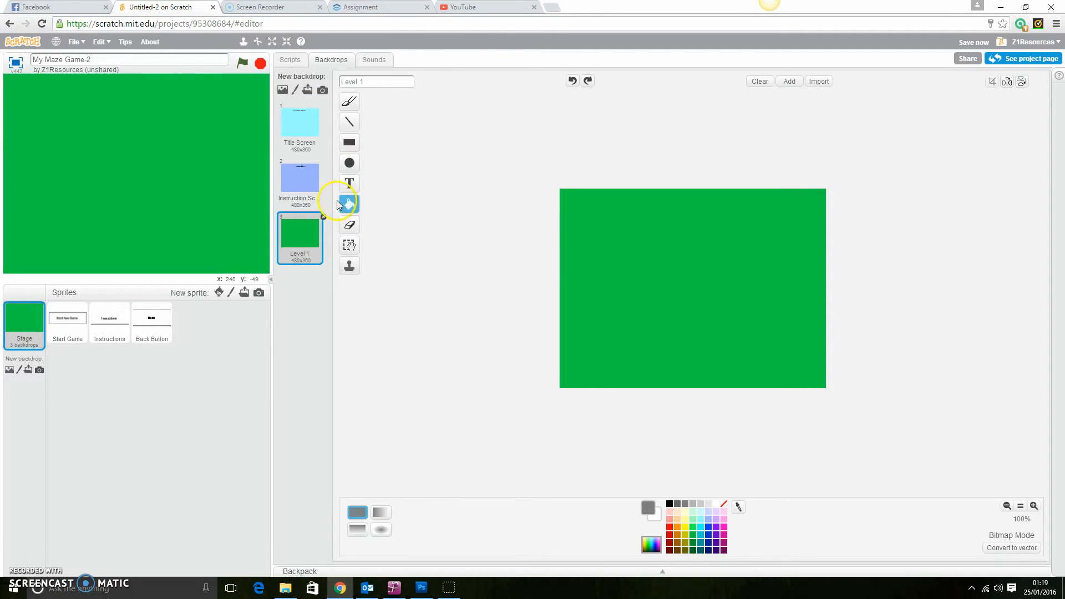
# - Draw a tall grey rectangle wall and a light grey horizontal wall
pyautogui.click(348, 142)
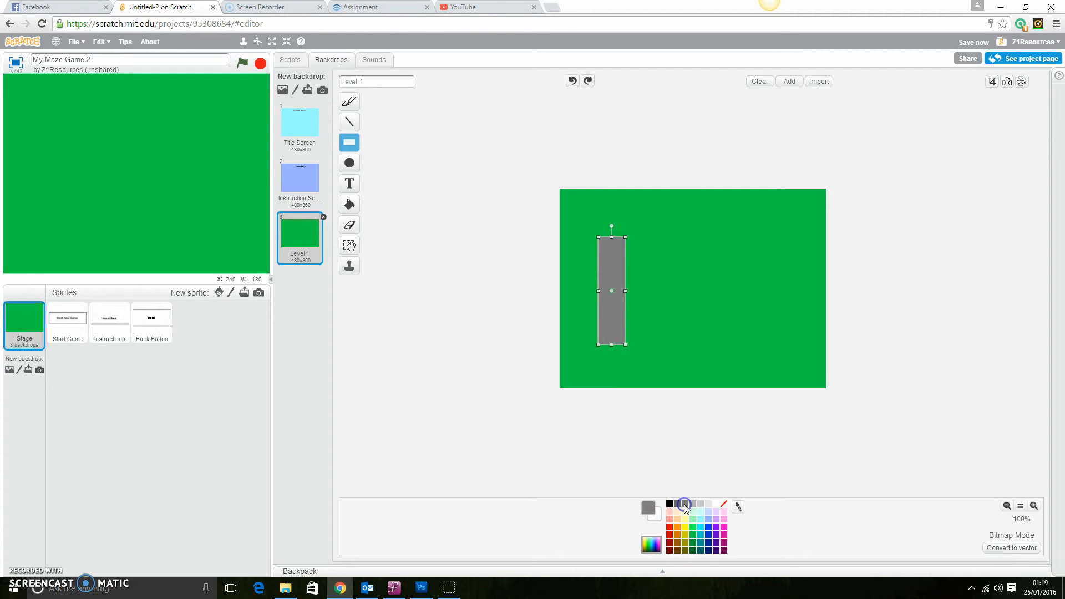
pyautogui.click(348, 184)
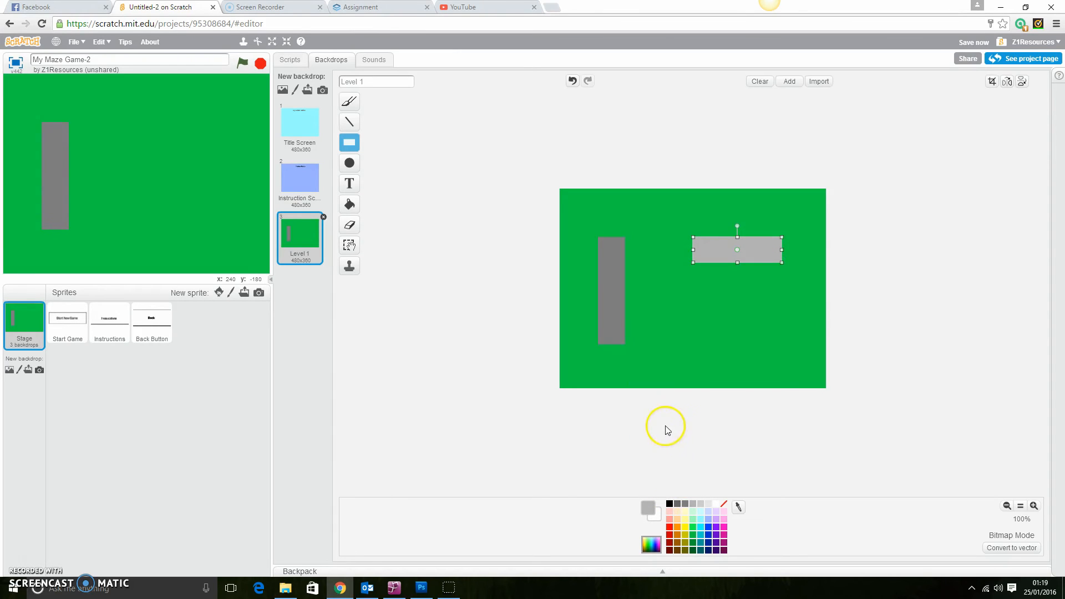
# - Undo the light grey wall and redraw it in dark grey at the upper right
pyautogui.click(973, 42)
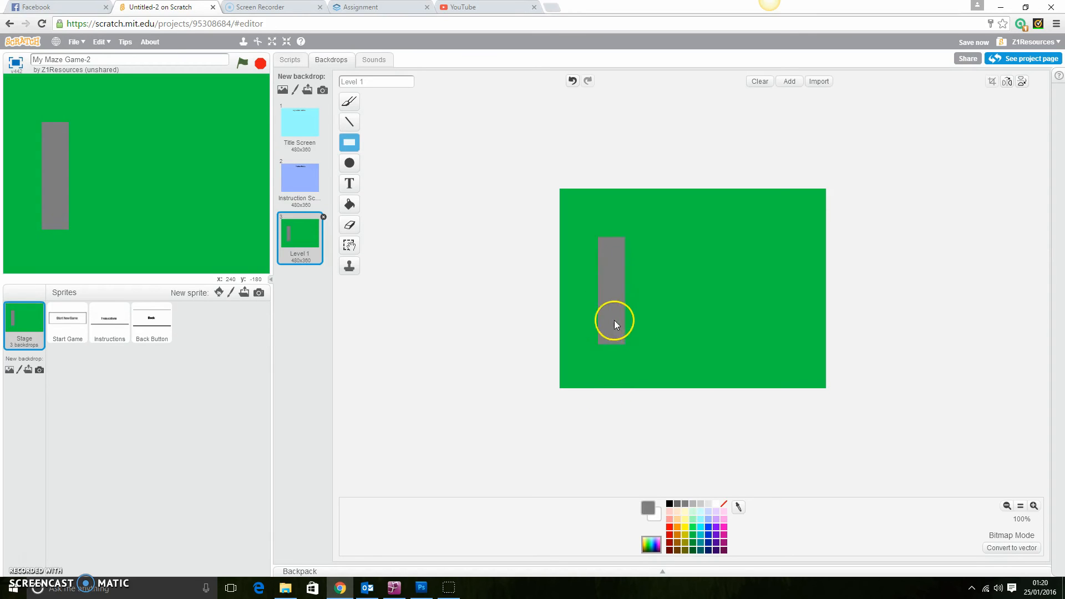
pyautogui.moveTo(676, 248)
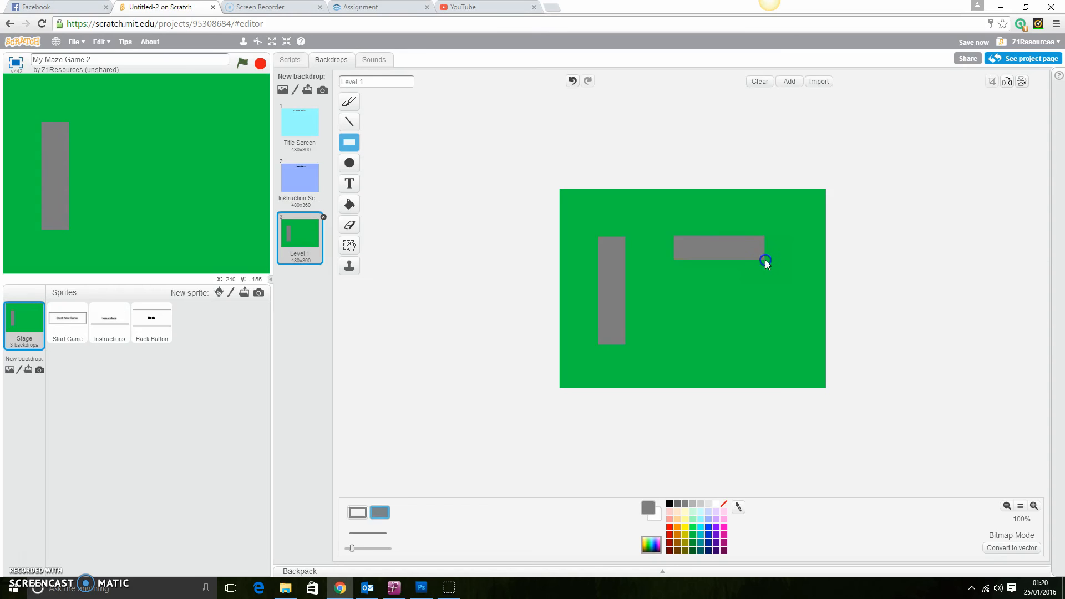
pyautogui.click(718, 246)
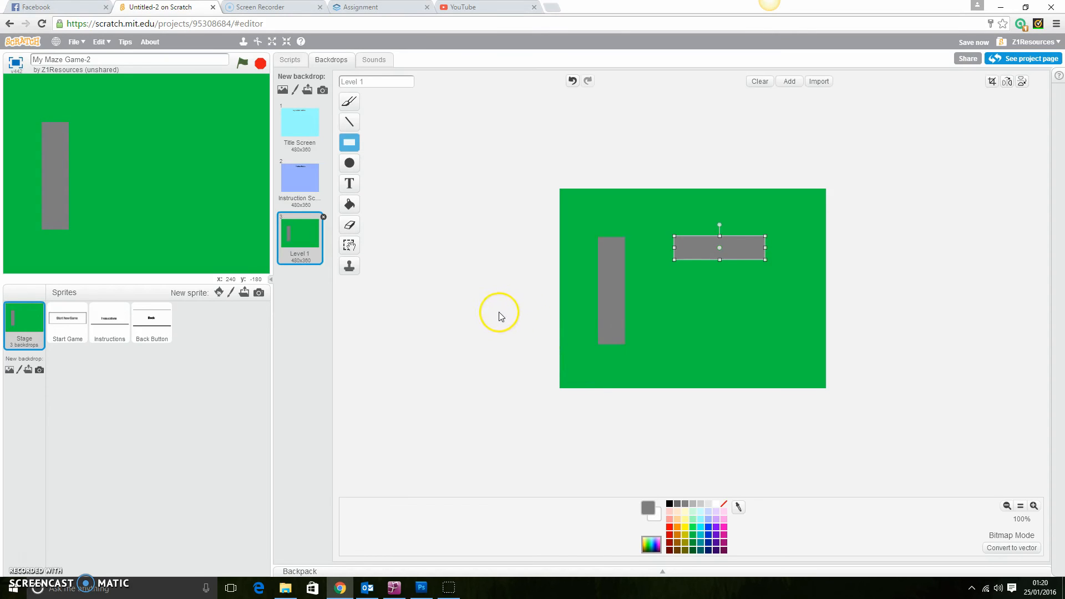
pyautogui.moveTo(592, 284)
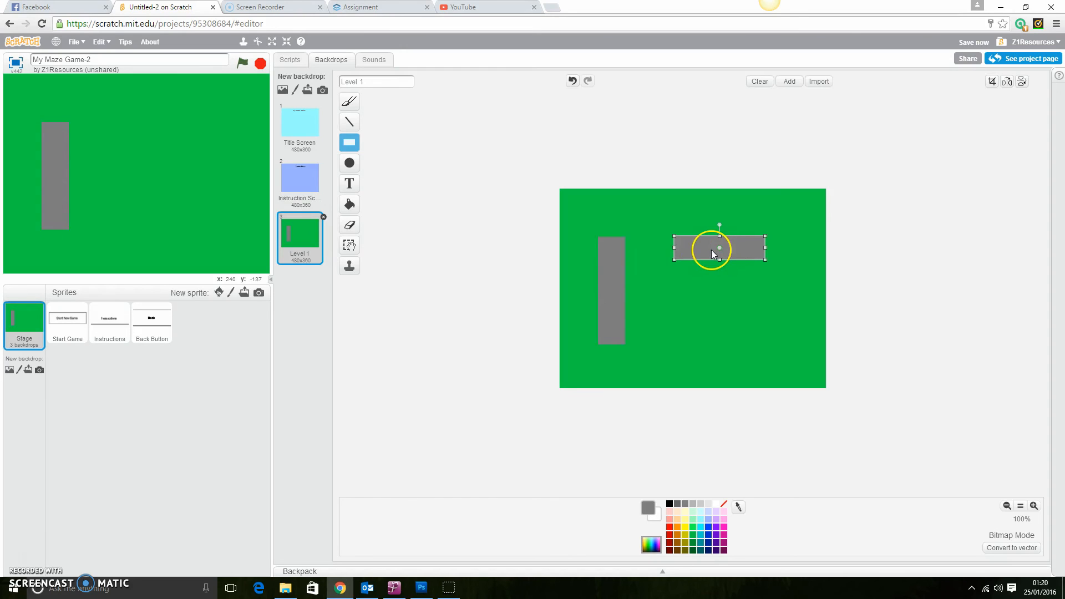
pyautogui.moveTo(606, 266)
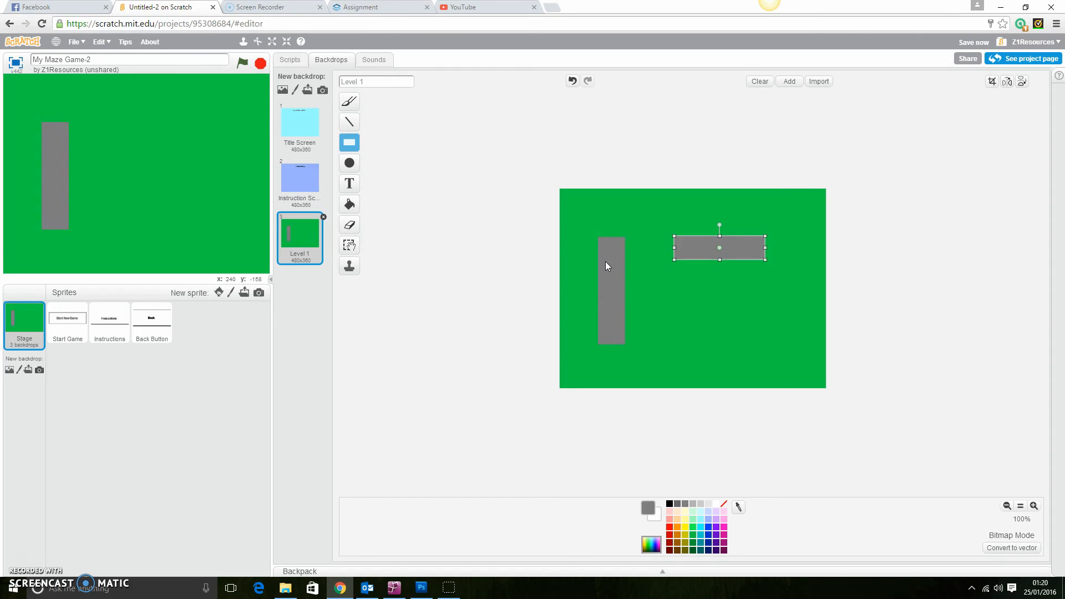
pyautogui.moveTo(609, 266)
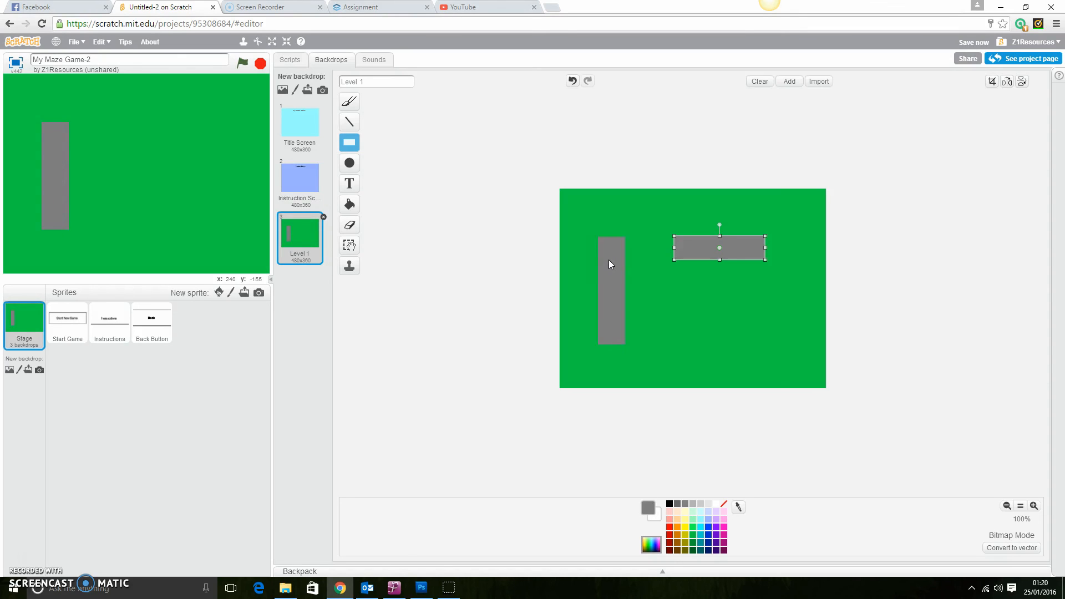